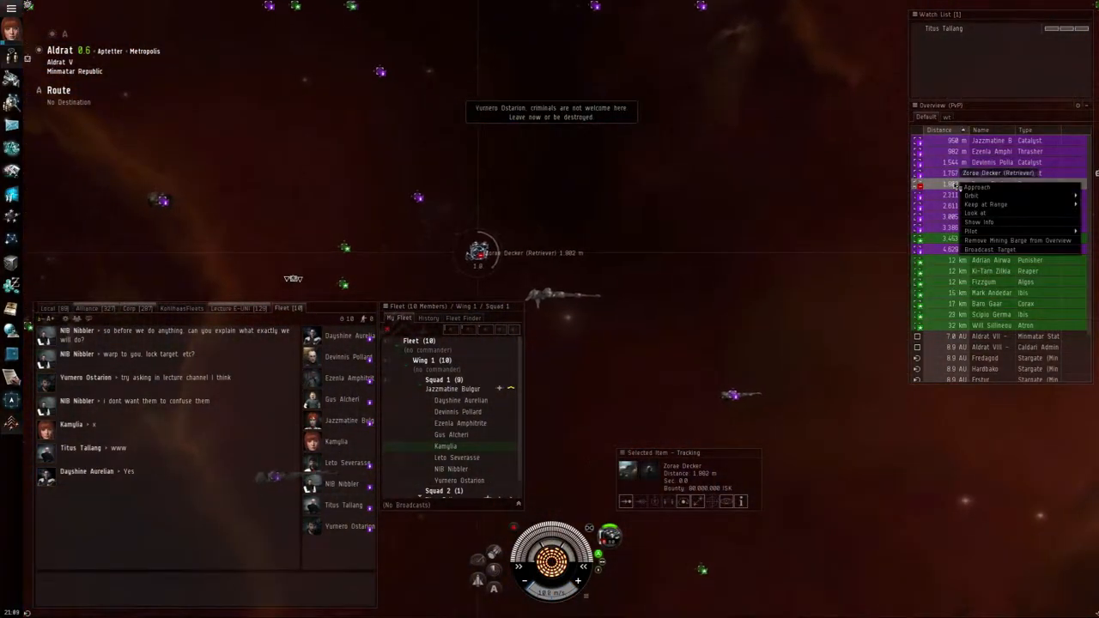
Step: Choose an attack action on the Retriever mining barge from its Overview menu
left_click(984, 205)
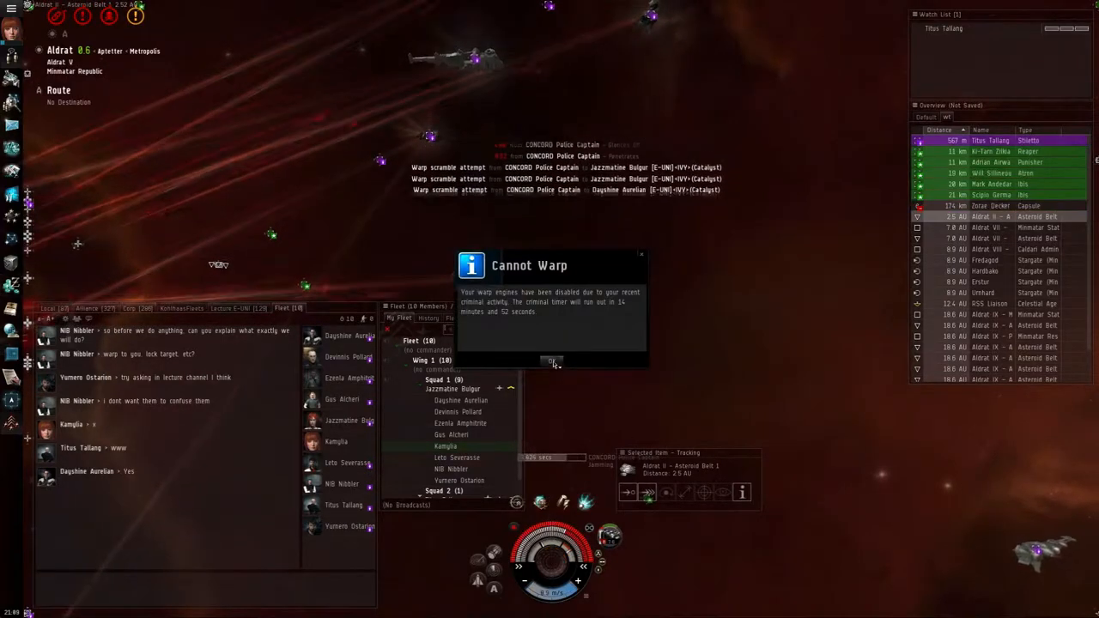
Step: Dismiss the Cannot Warp notice and bring up actions for an Aldrat IX asteroid belt
left_click(551, 361)
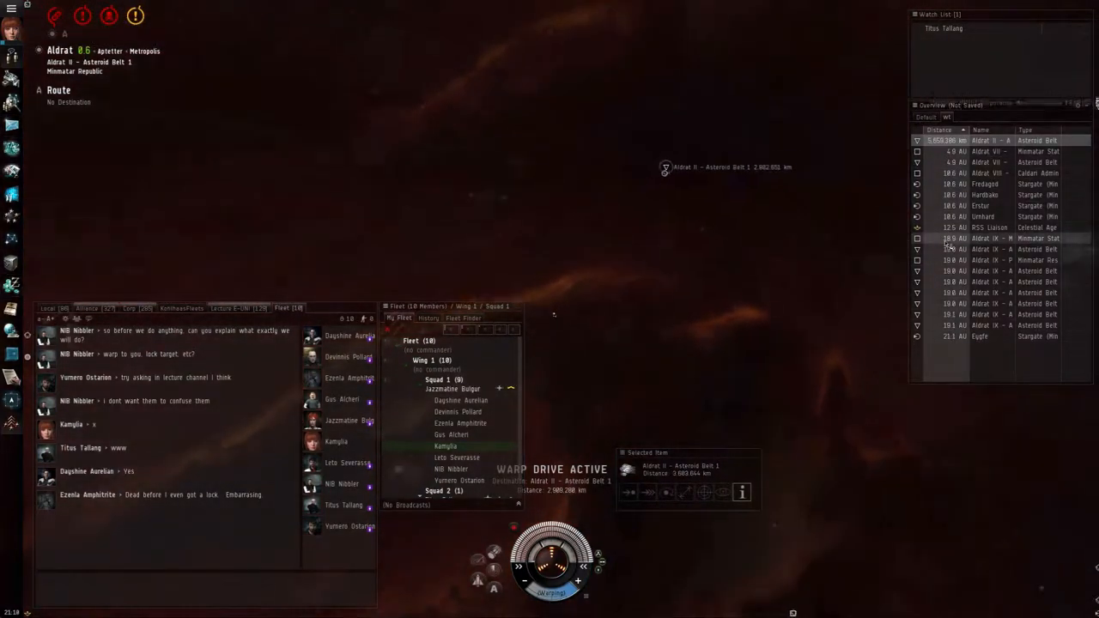
right_click(987, 249)
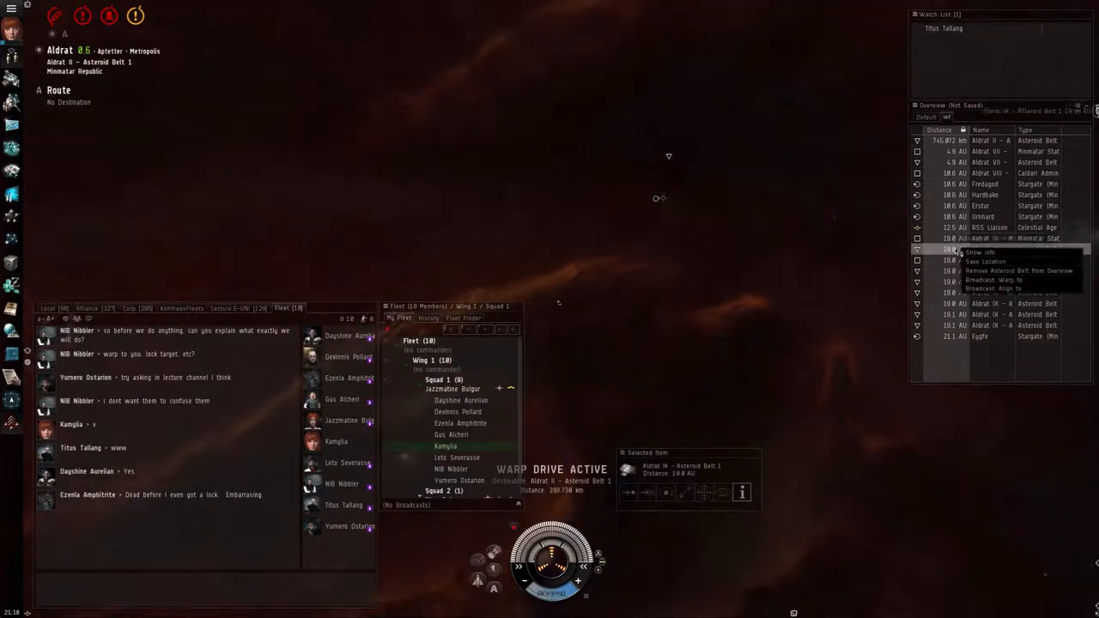